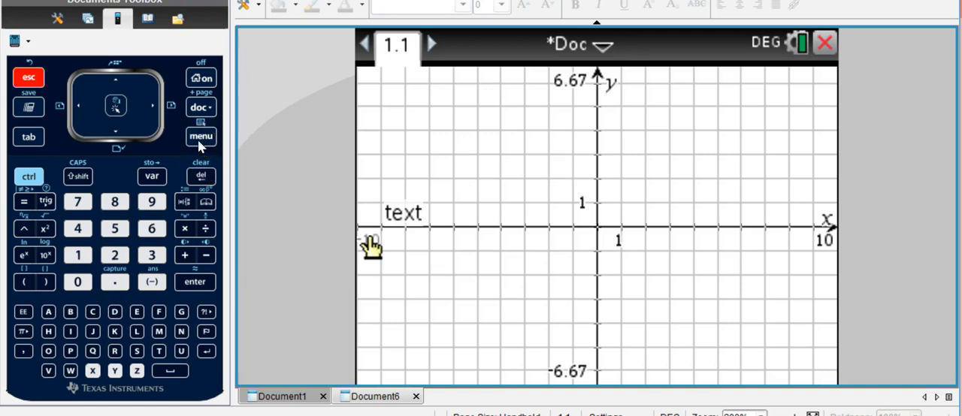
Step: Activate the Triangle tool from the Geometry Shapes menu
click(201, 136)
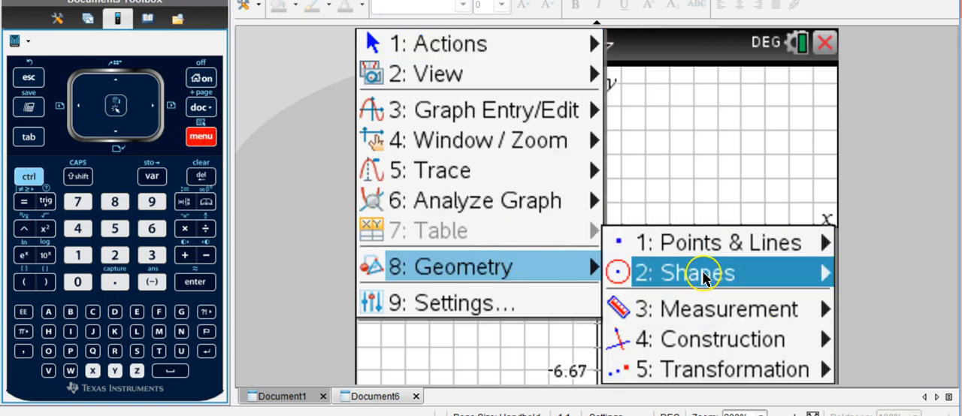
click(695, 273)
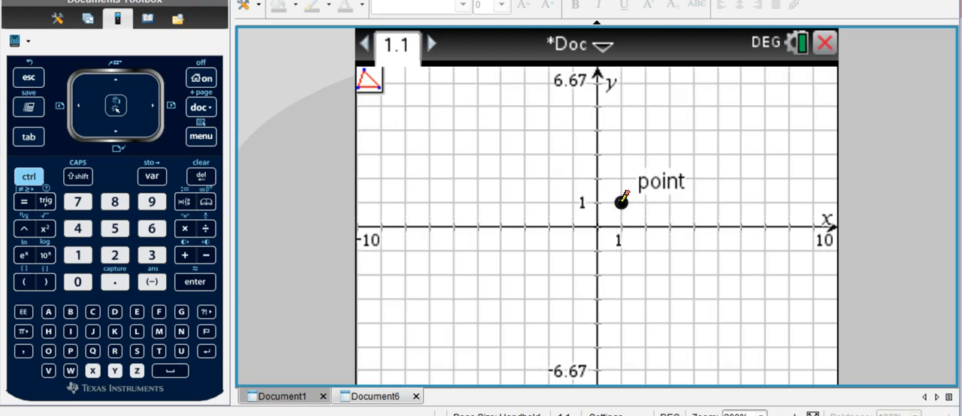
Step: Place vertex A at grid point (1,1) and vertex B above it, labelling B
click(78, 176)
text(A)
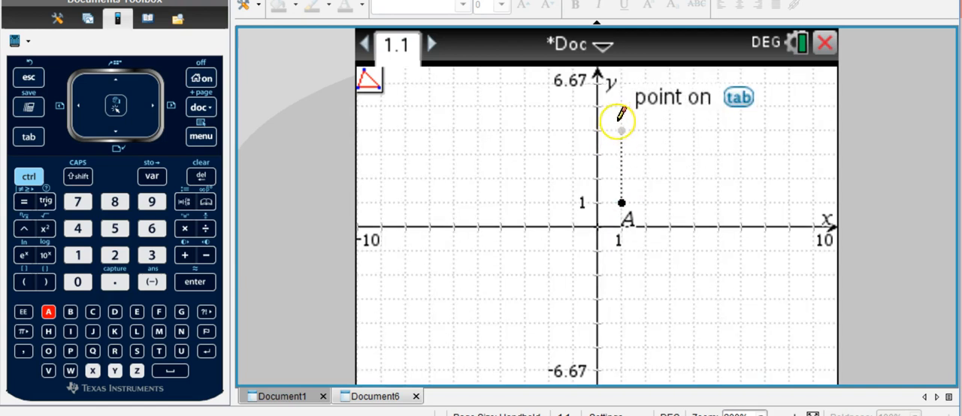
click(621, 128)
text(B)
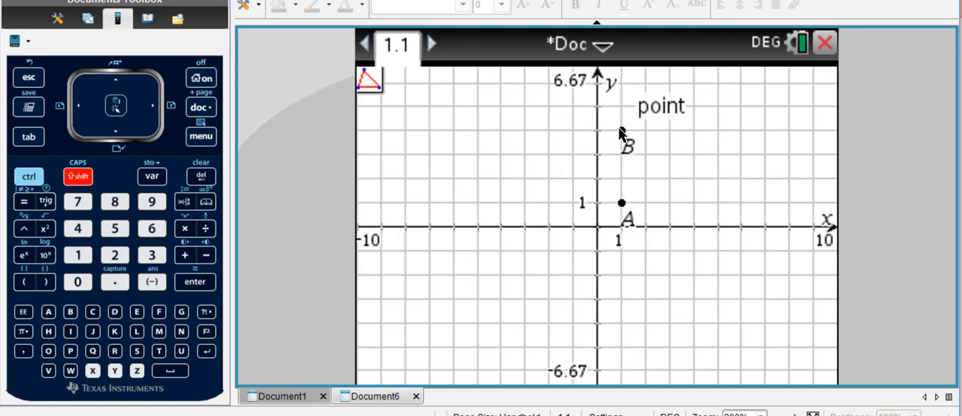
click(70, 311)
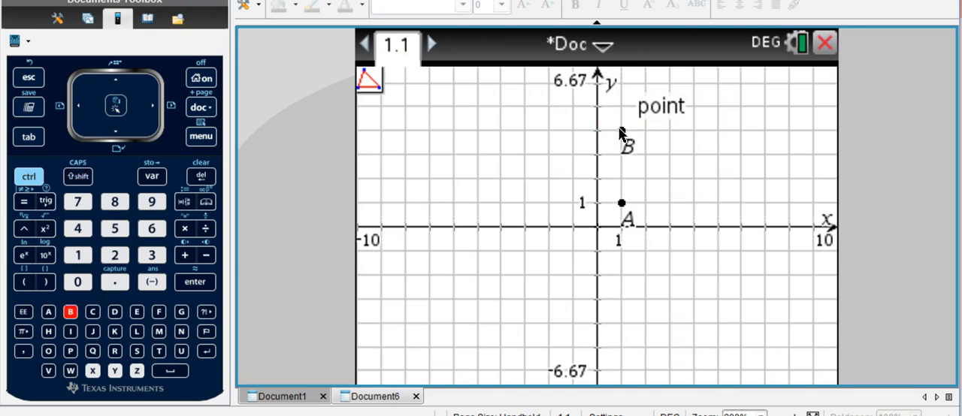